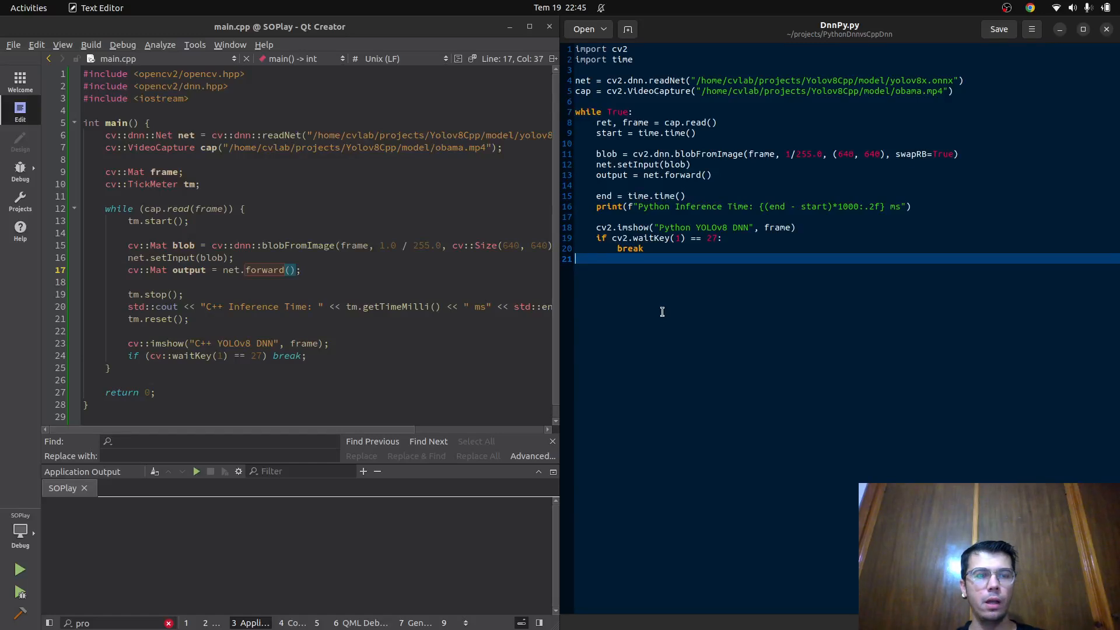
mouse_move(625, 282)
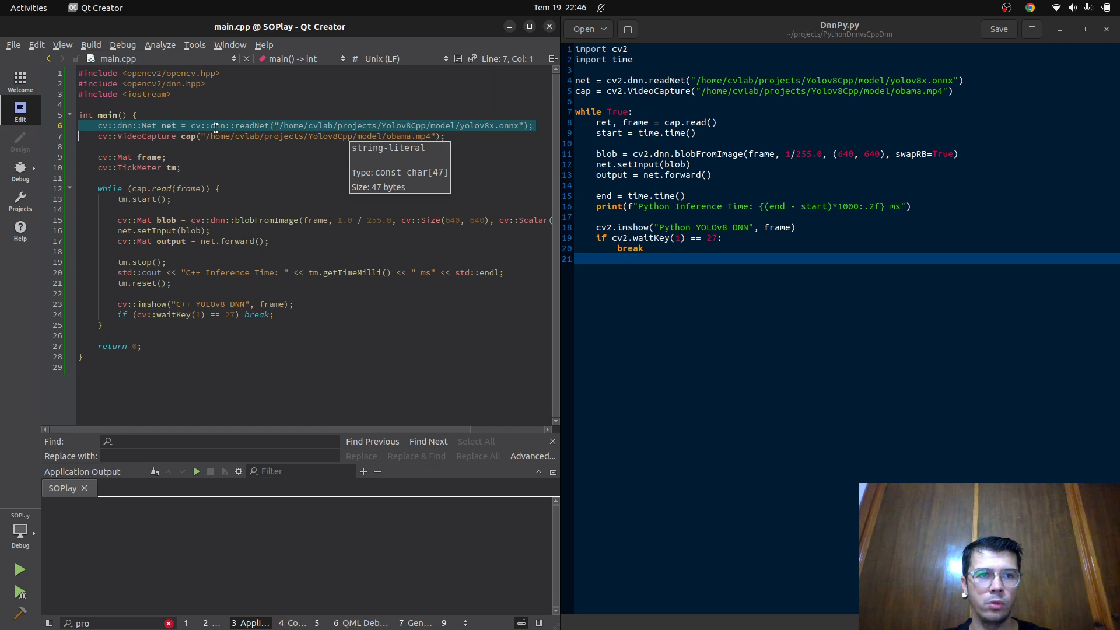
Step: Review the model folder contents: the obama.mp4 input video and yolov8x.onnx model file
left_click(217, 126)
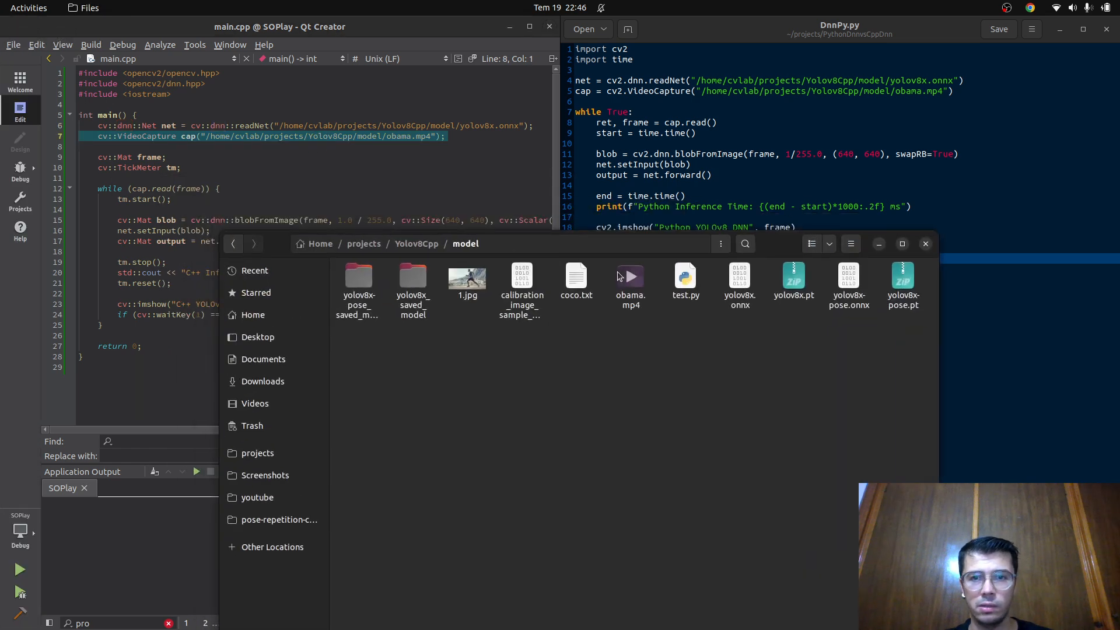
double_click(629, 278)
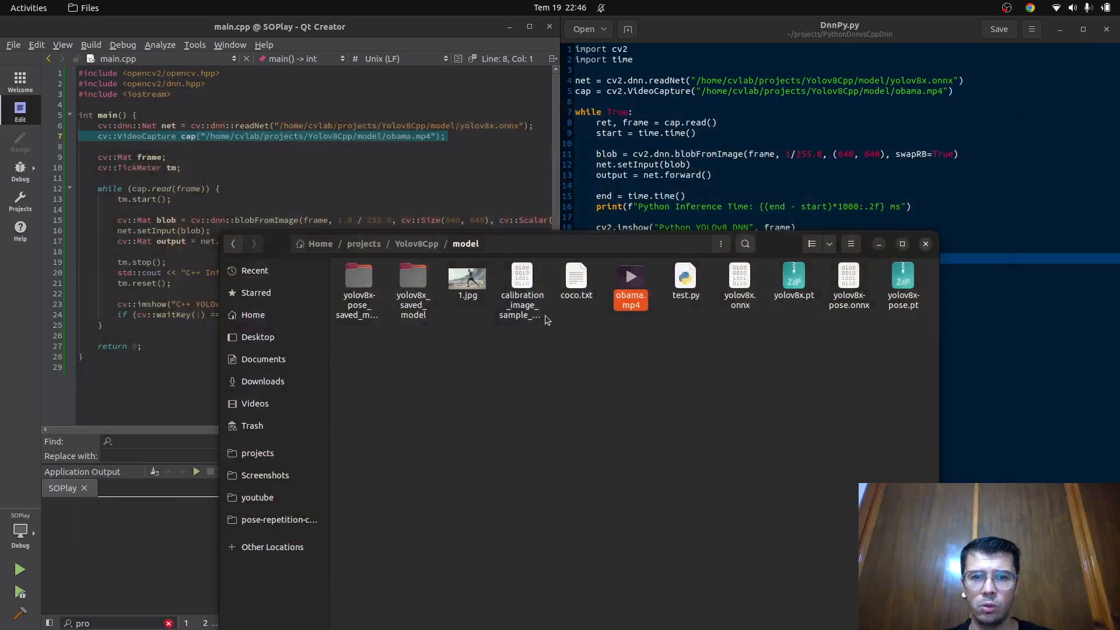
left_click(739, 286)
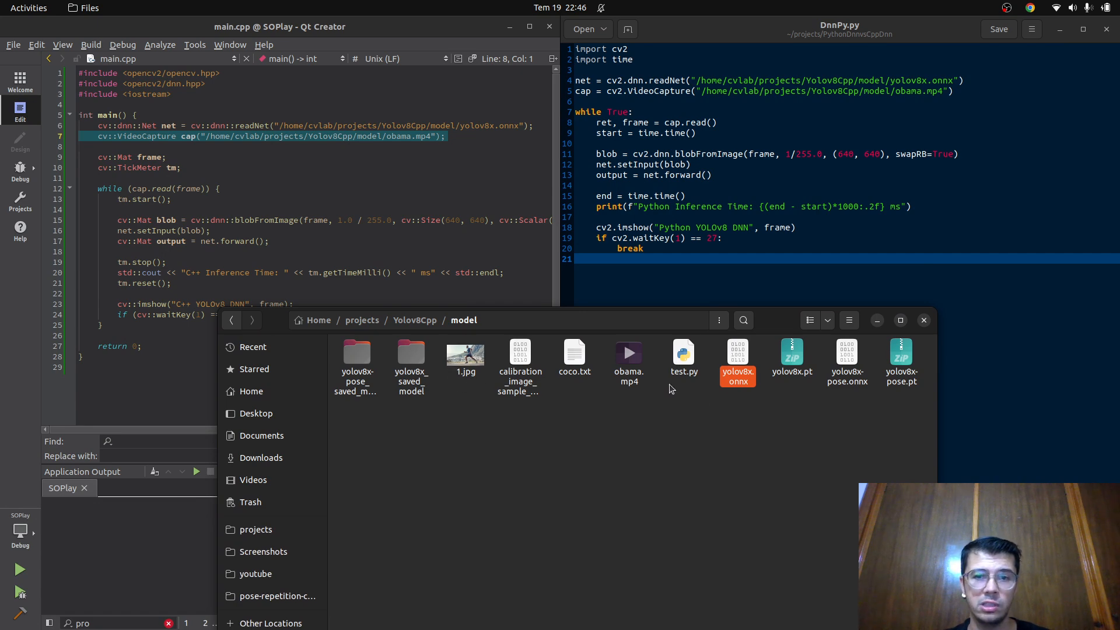
left_click(628, 357)
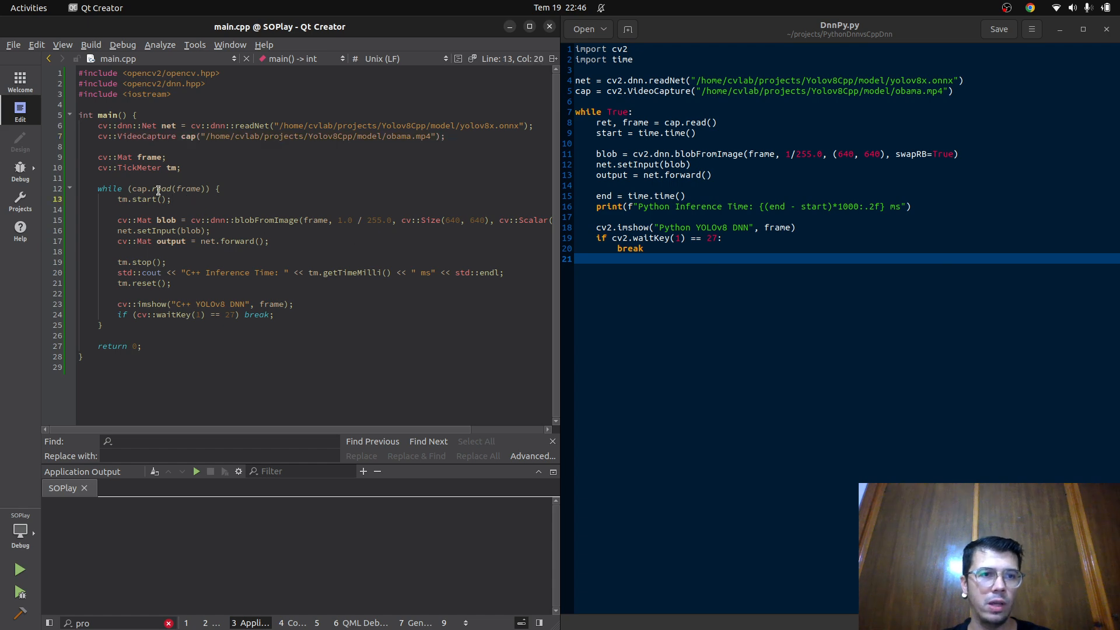
Step: Select the tm.start() timer call in the C++ loop and bring up a terminal in ~/projects/PythonDnnvsCppDnn
double_click(268, 219)
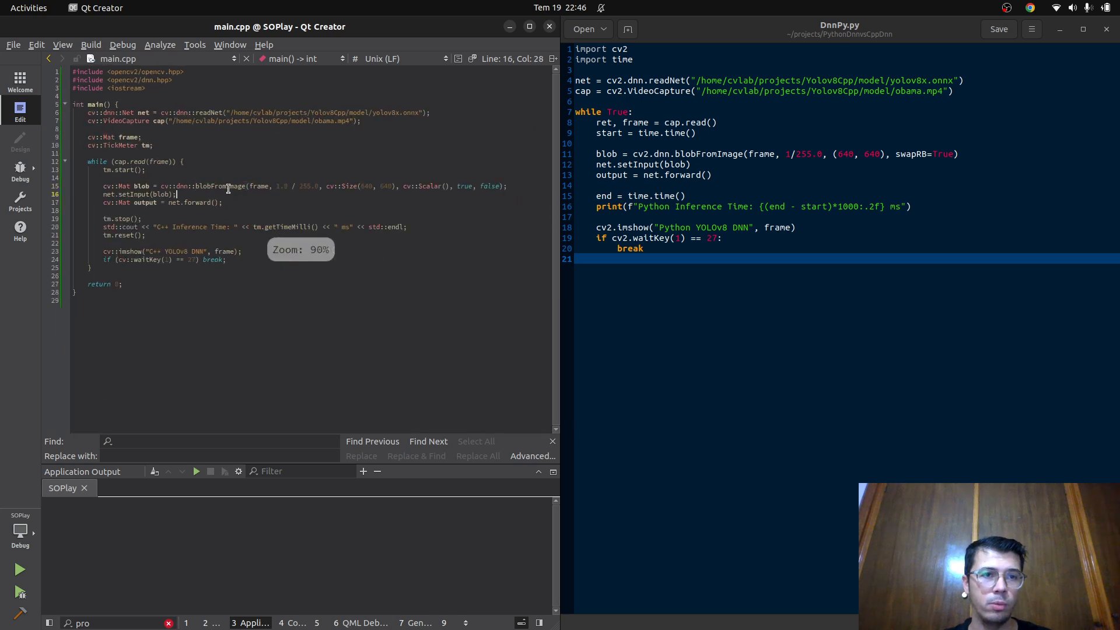
double_click(215, 187)
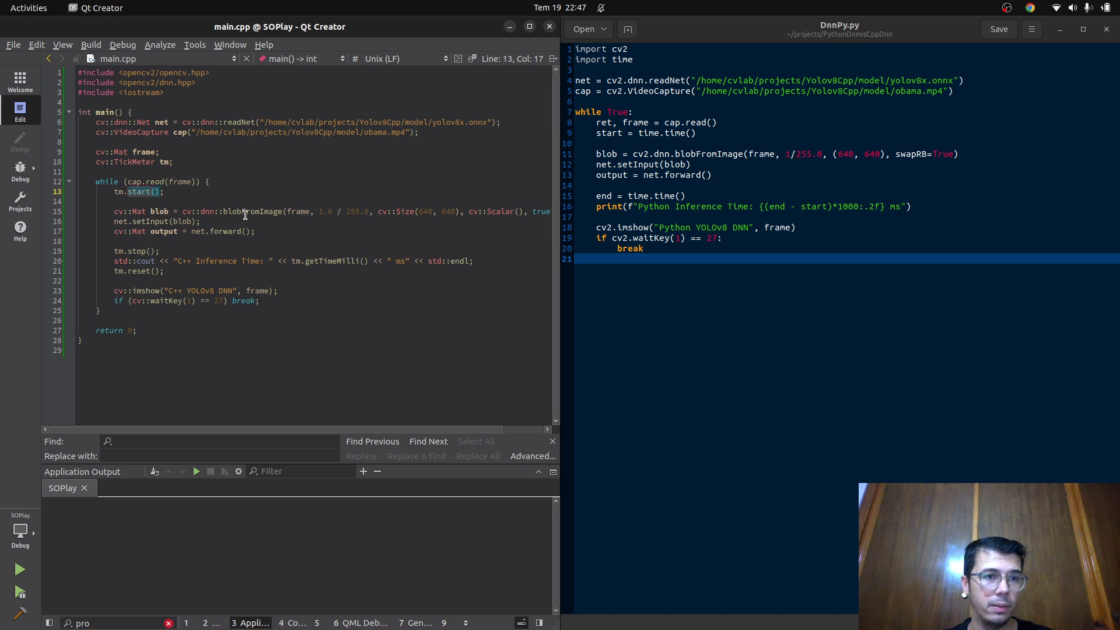
left_click(227, 231)
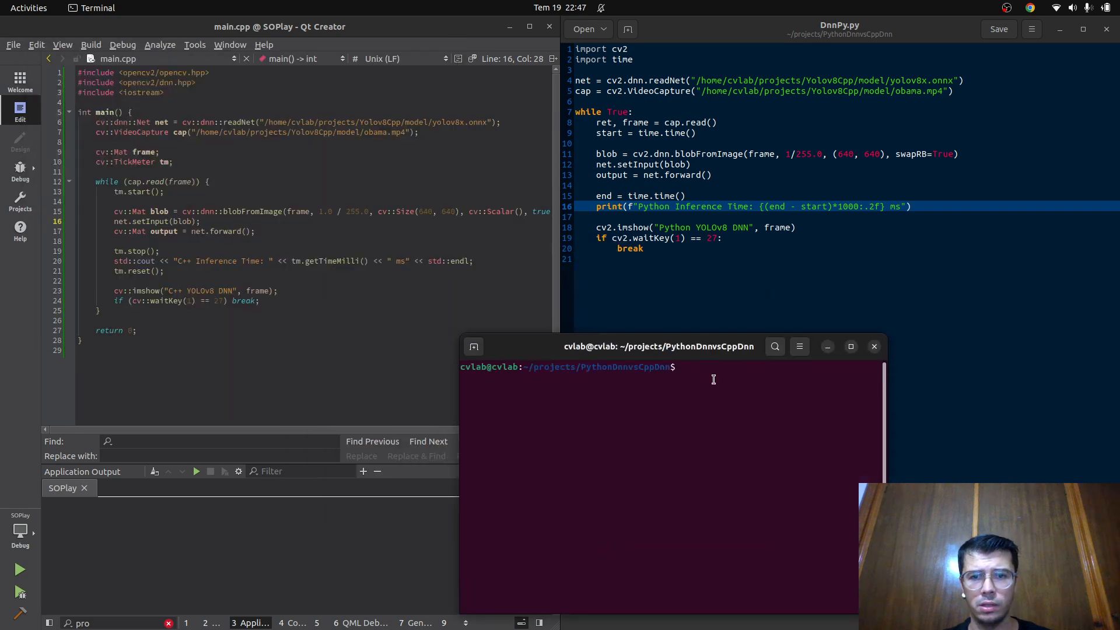
Step: Run python3 DnnPy.py, logging ~490–500 ms per-frame inference times, then stop it via its detection window
left_click(682, 366)
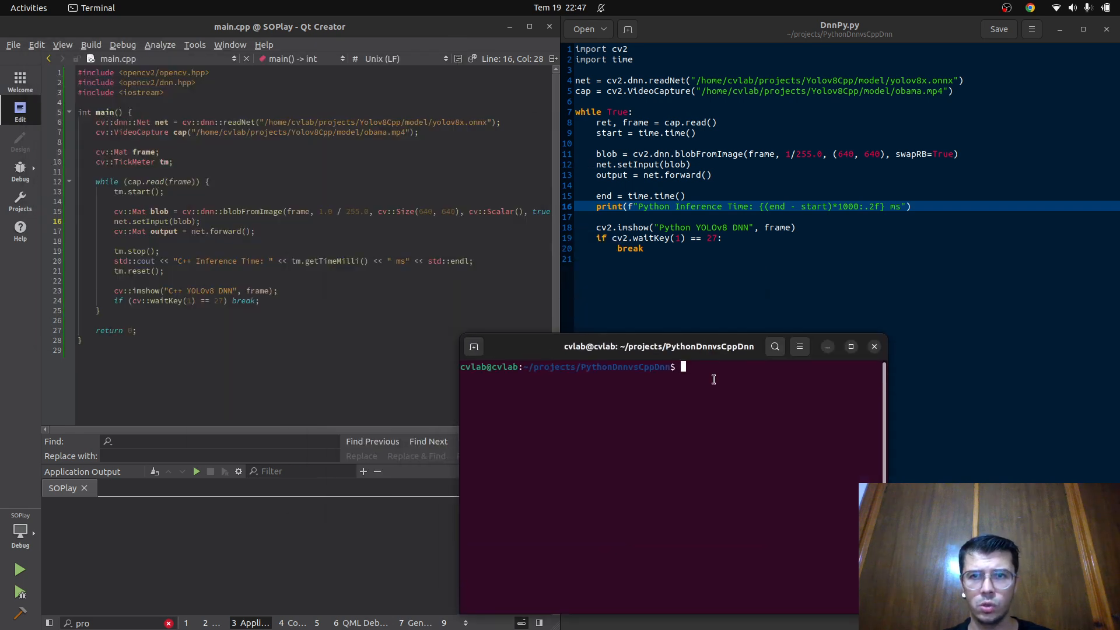
type("python3")
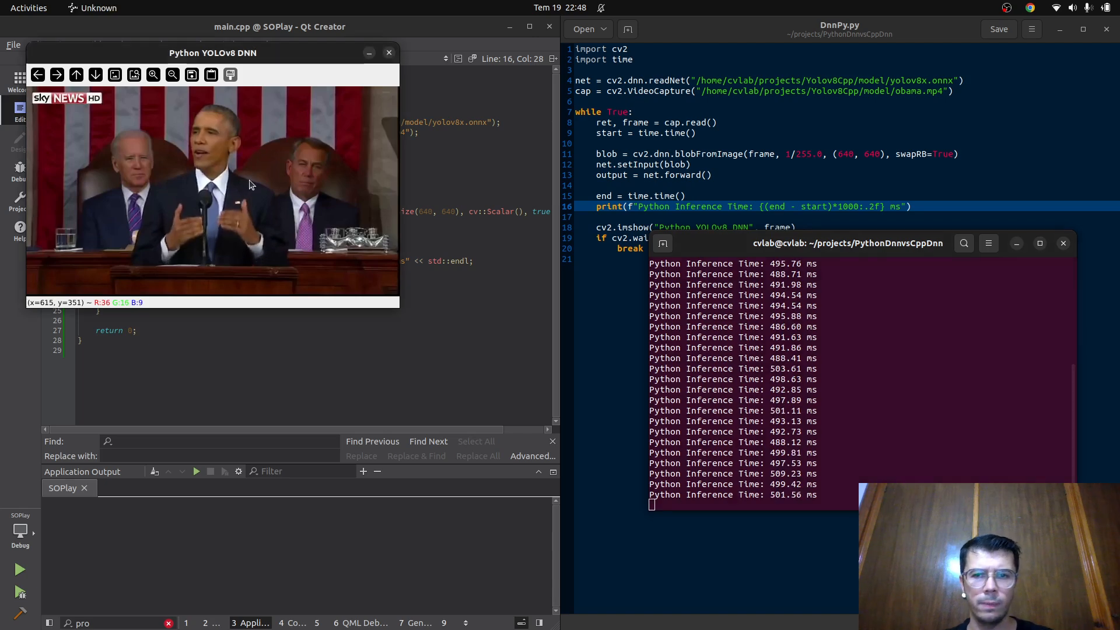
left_click(388, 52)
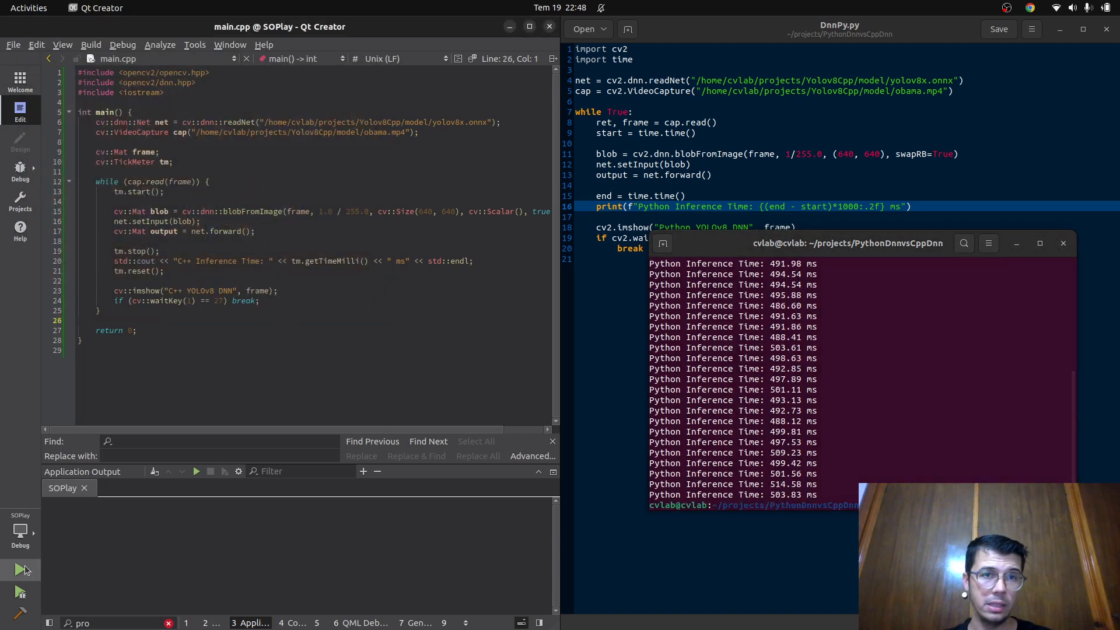
Step: Build and run the C++ YOLOv8 program, logging ~530–545 ms per-frame inference times
left_click(20, 569)
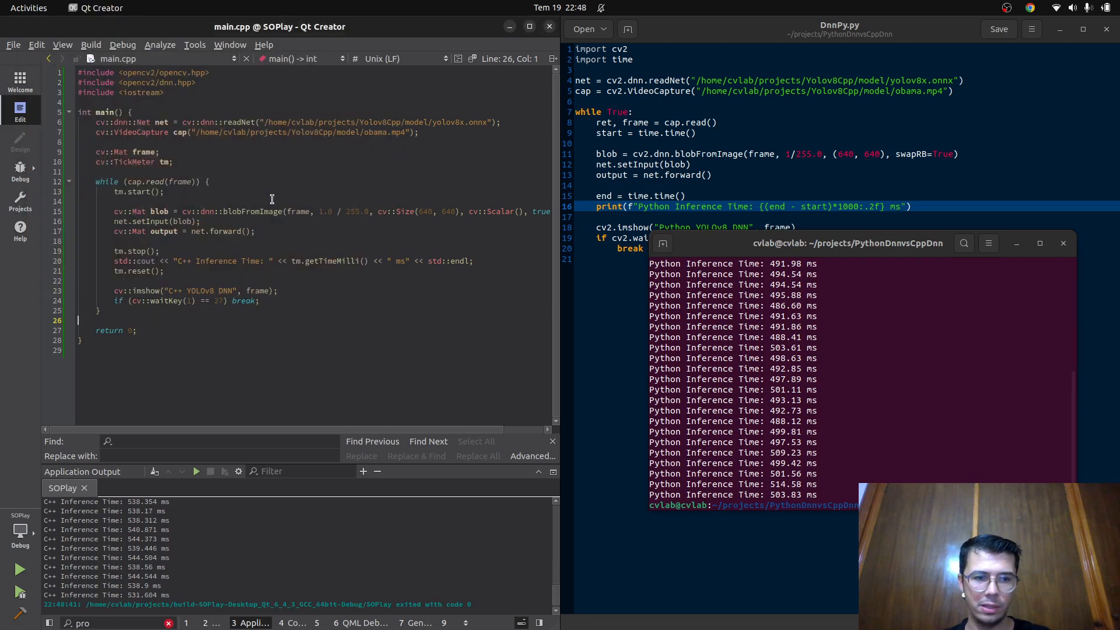
mouse_move(308, 534)
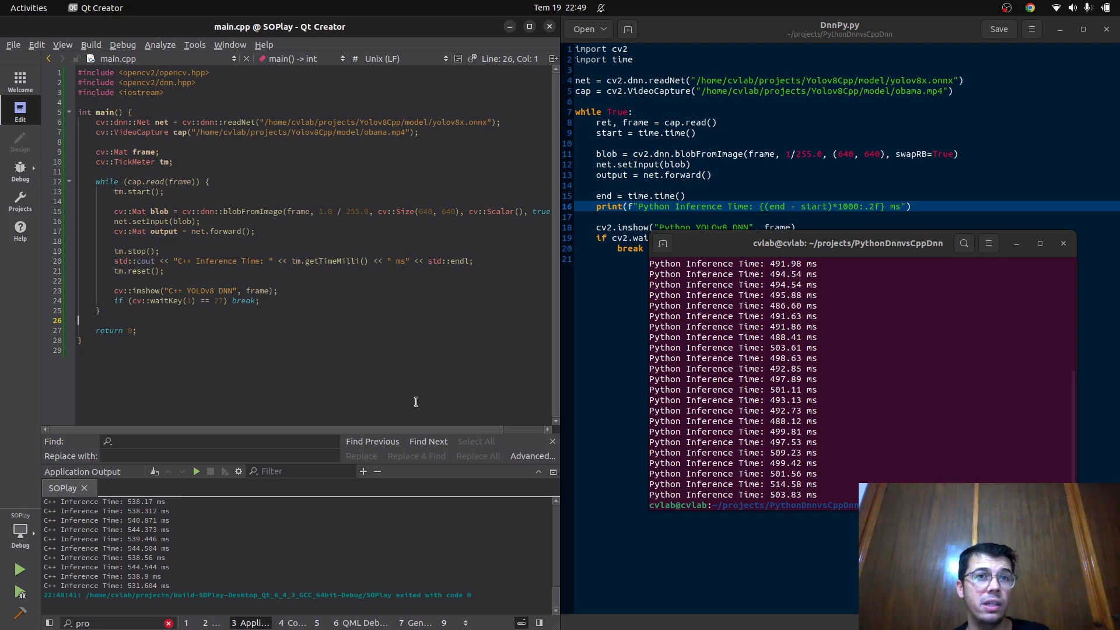
mouse_move(434, 430)
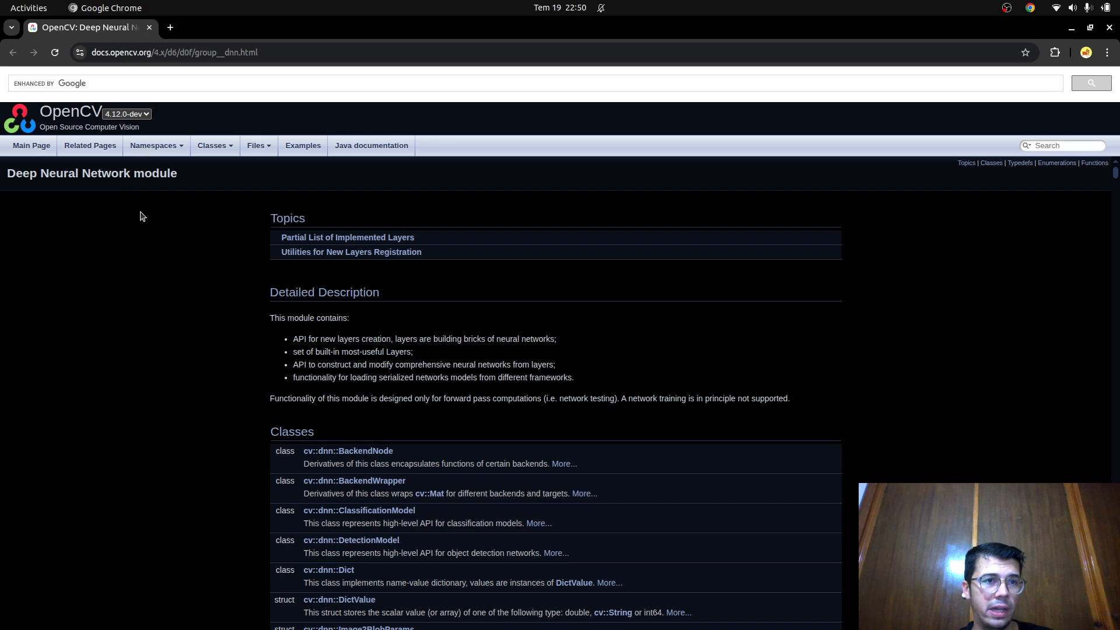
Step: Search the OpenCV DNN docs for 'python' and read the Backend enumerator entries
scroll("down", 3)
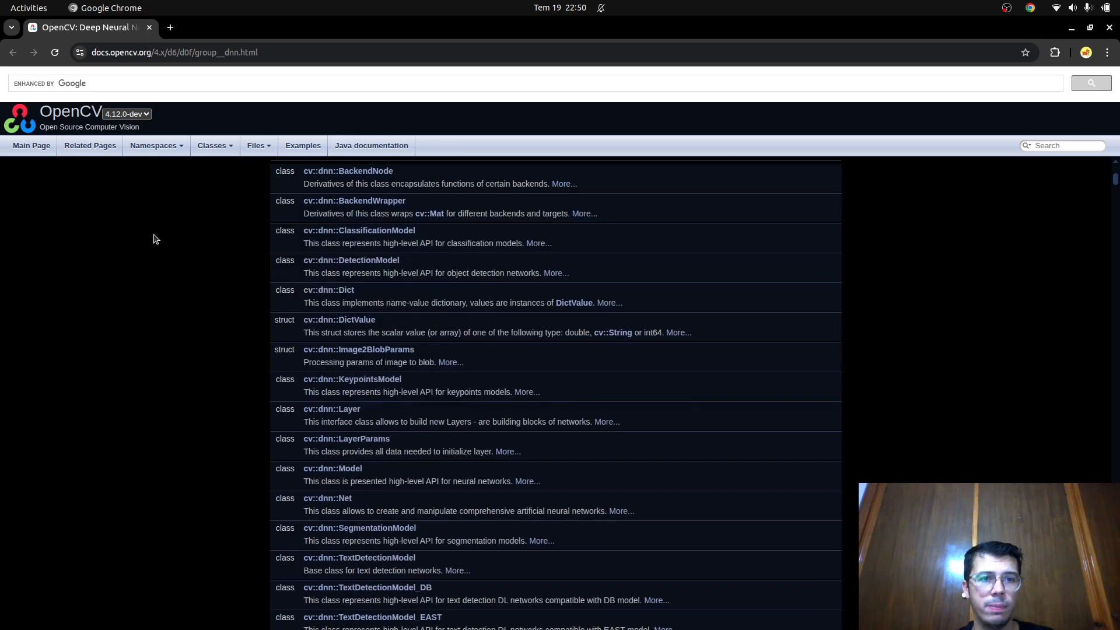
type("python")
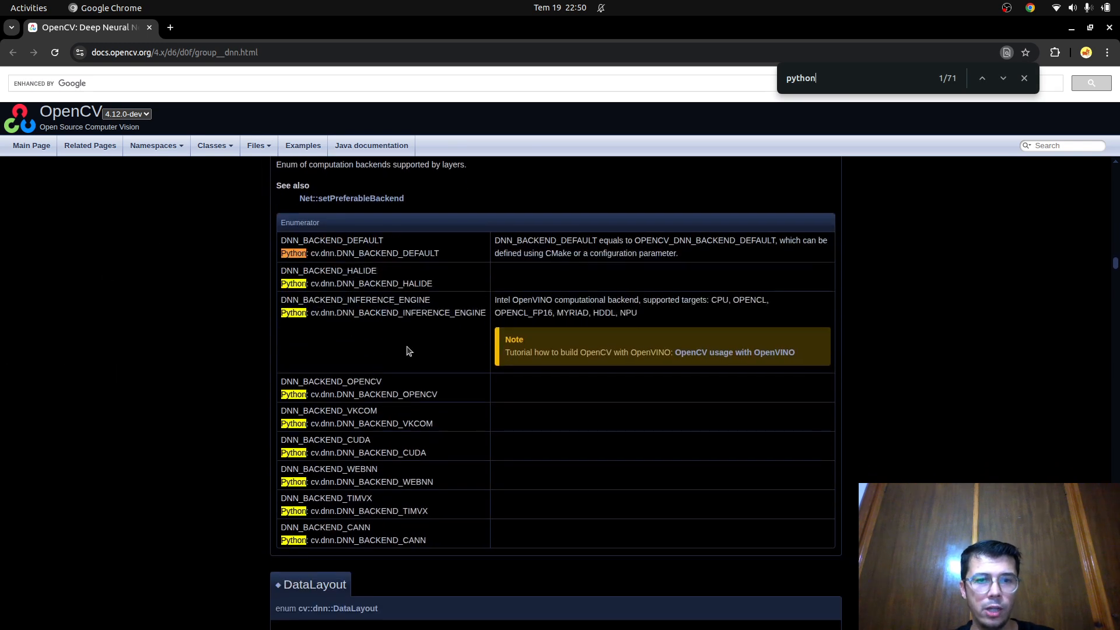
mouse_move(336, 262)
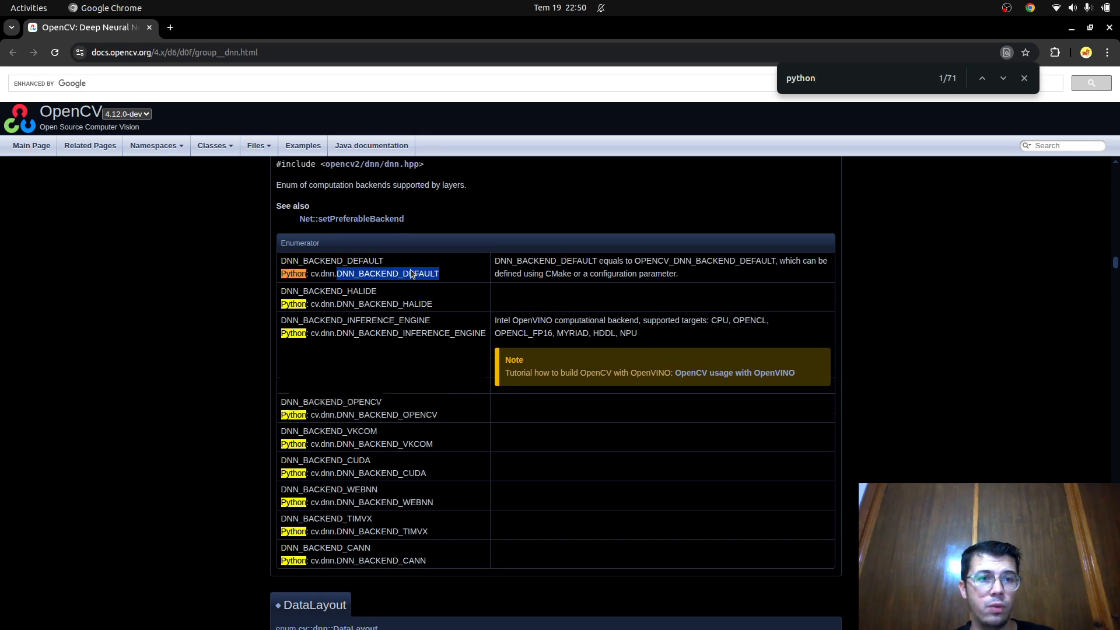
scroll("down", 3)
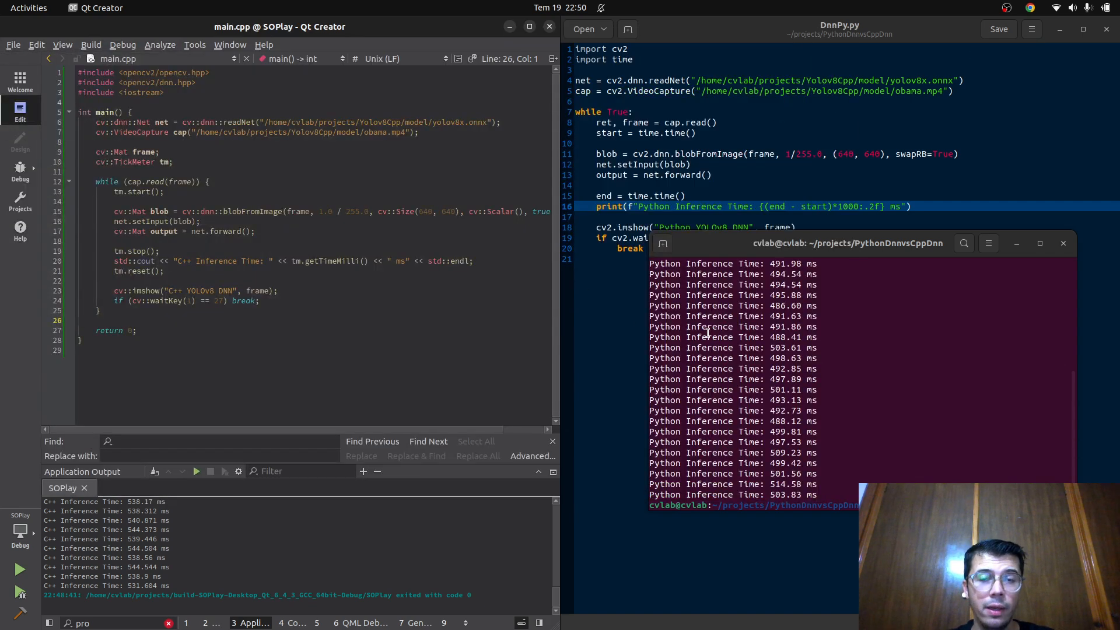
left_click(80, 320)
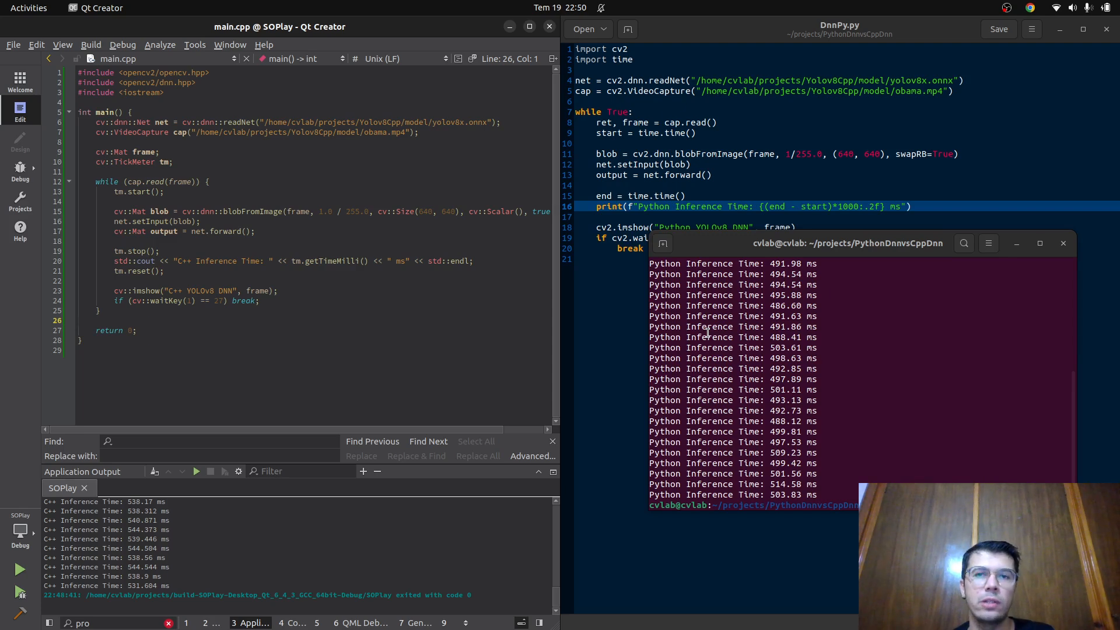
left_click(79, 320)
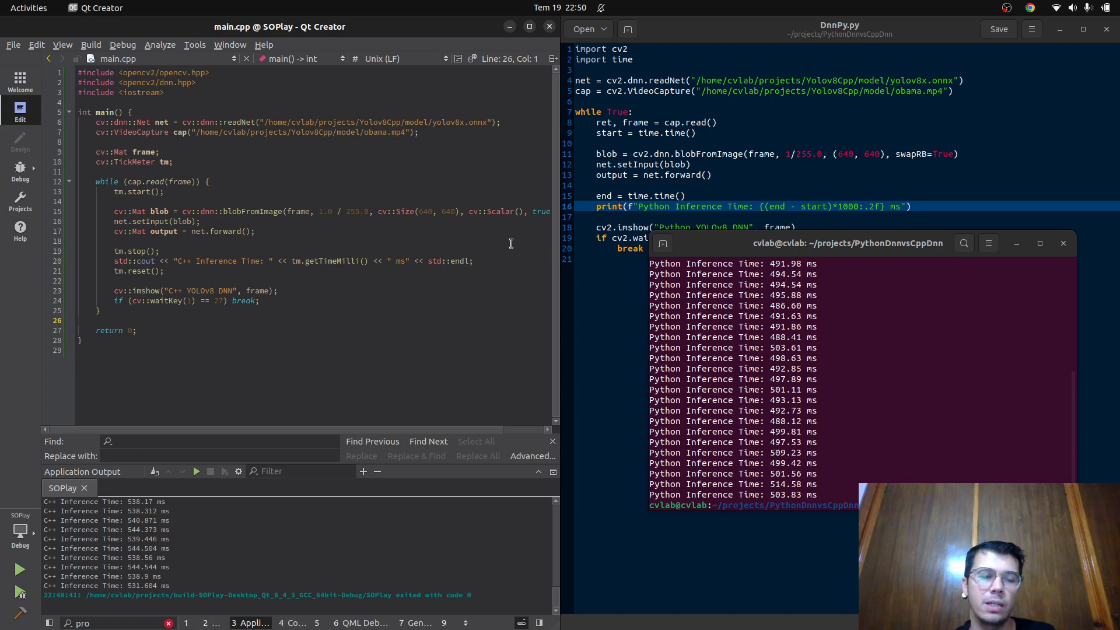
double_click(217, 260)
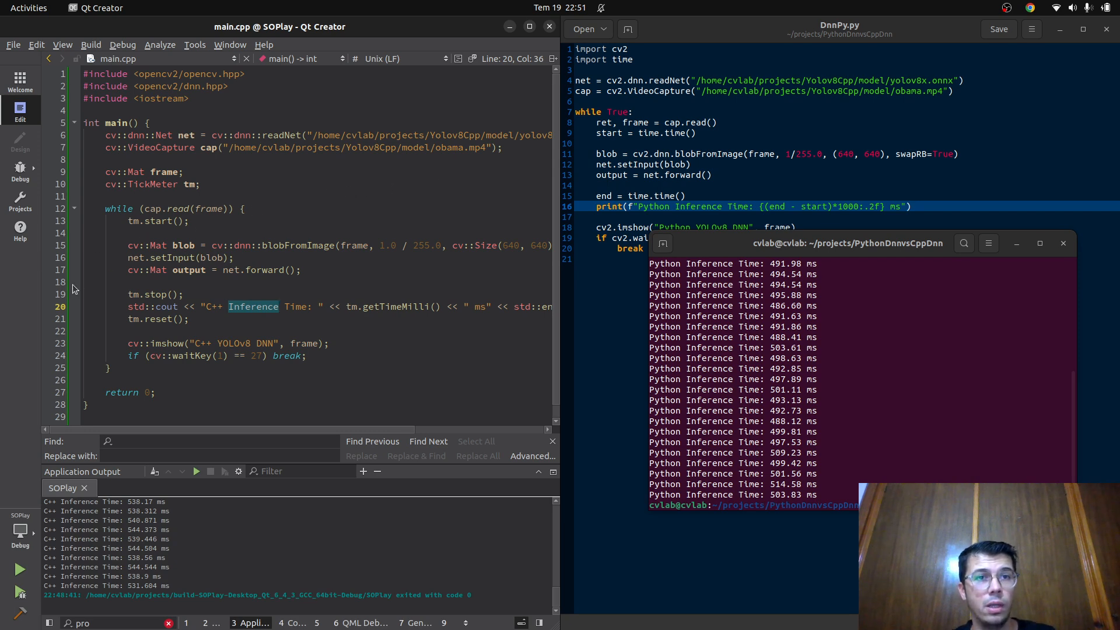
Step: Select blobFromImage in the C++ loop and drag the Python timing window down to uncover the full script
left_click(313, 244)
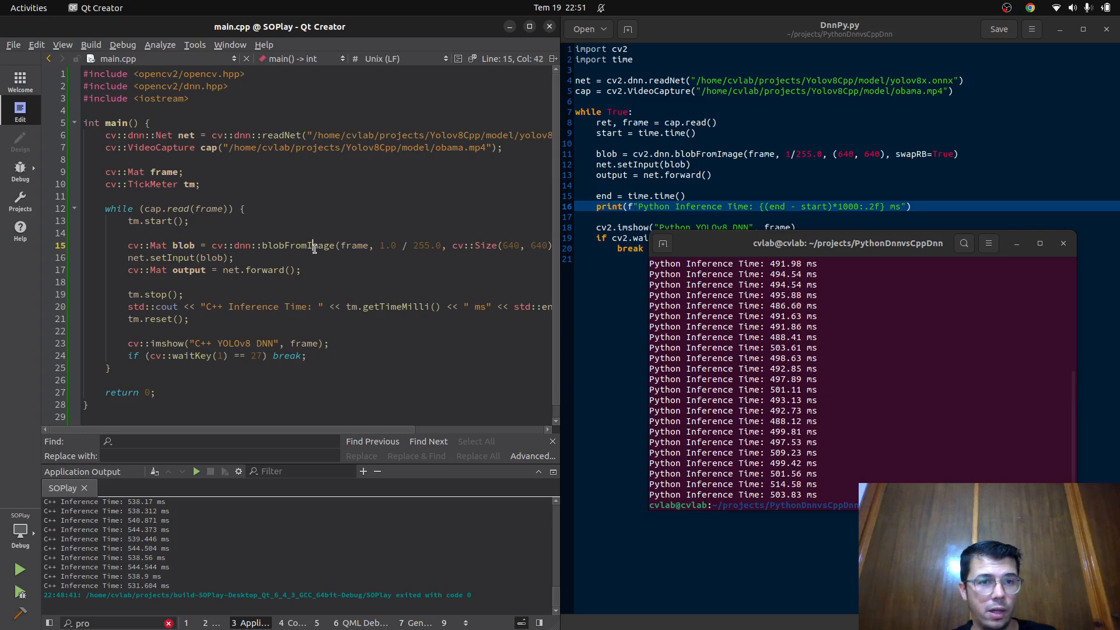
double_click(297, 245)
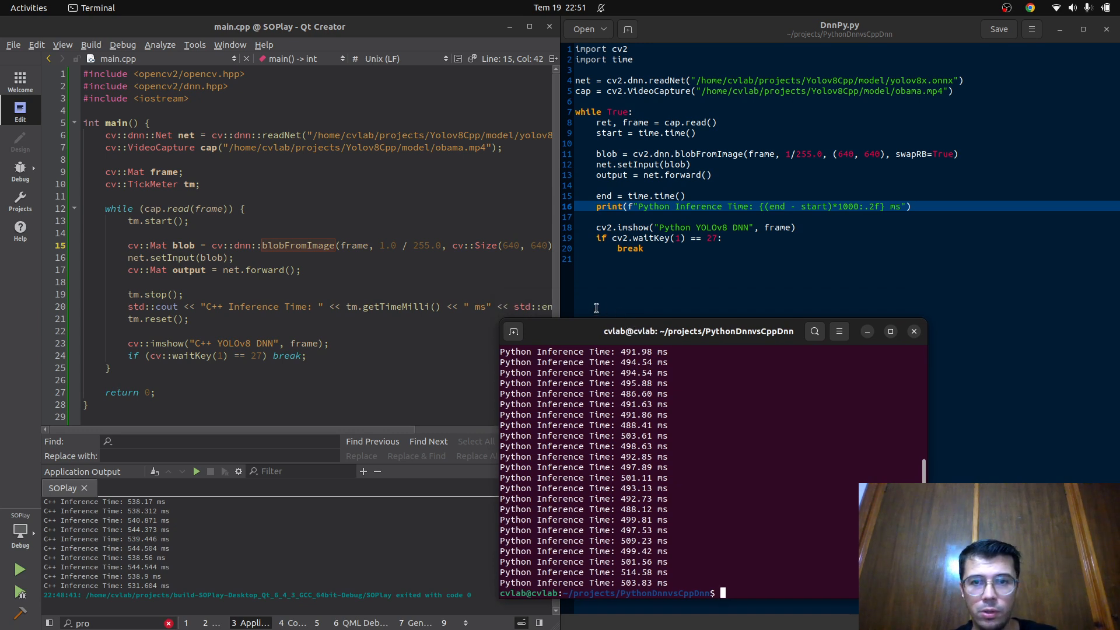
left_click_drag(697, 330, 555, 342)
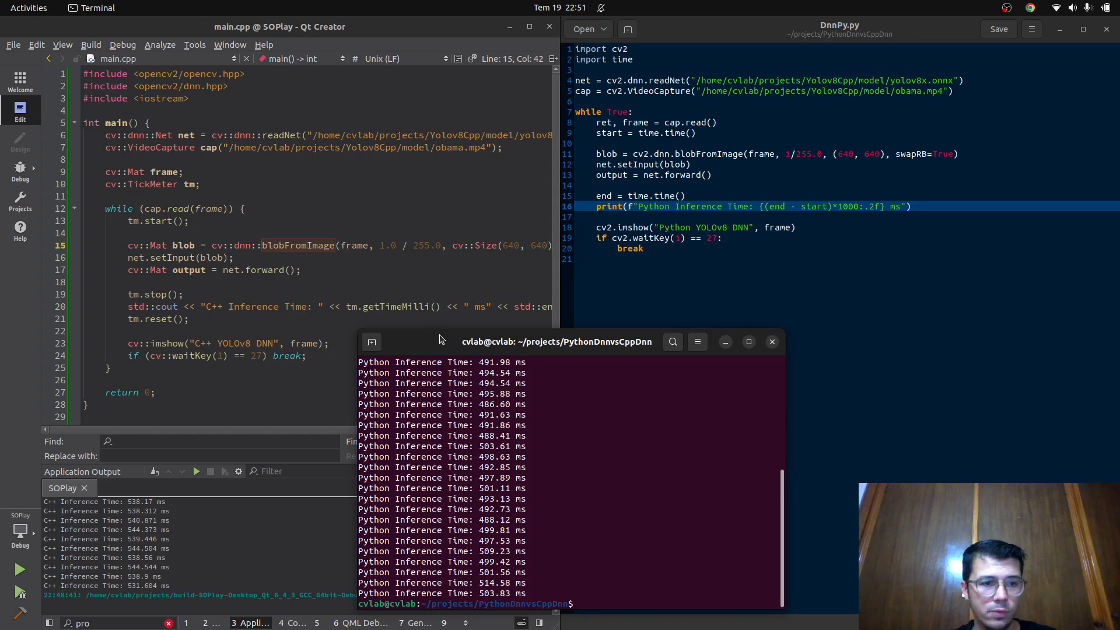